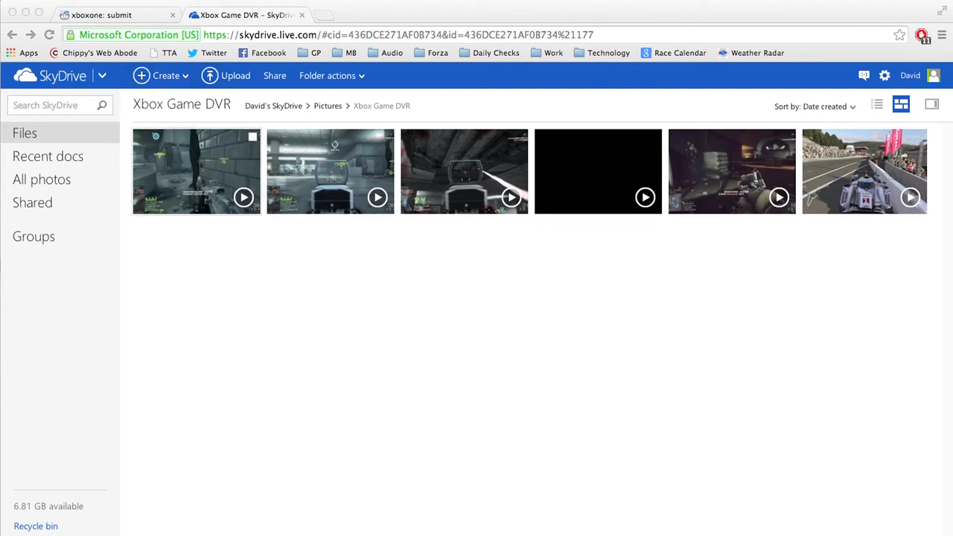
# Open the Forza racing clip from the Xbox Game DVR folder and pause it
pyautogui.click(864, 170)
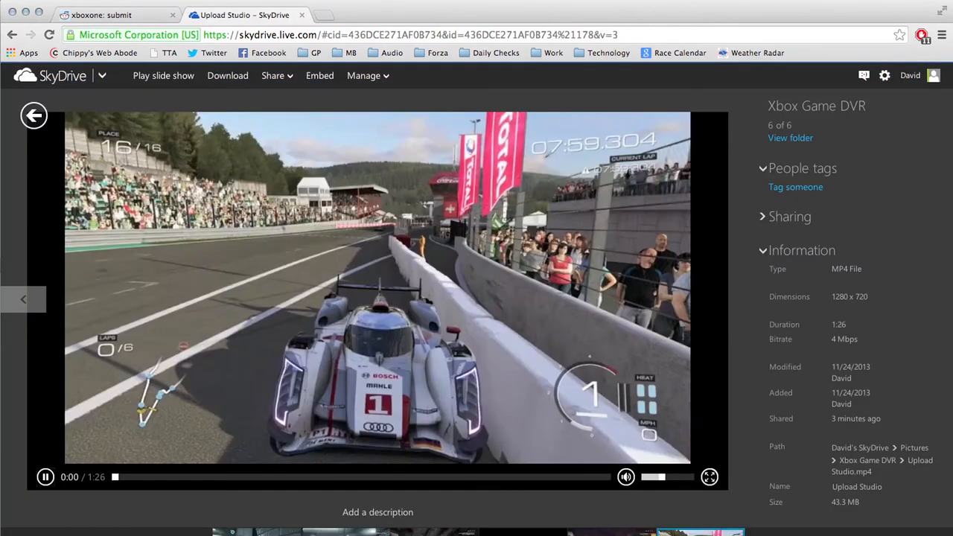
pyautogui.click(45, 477)
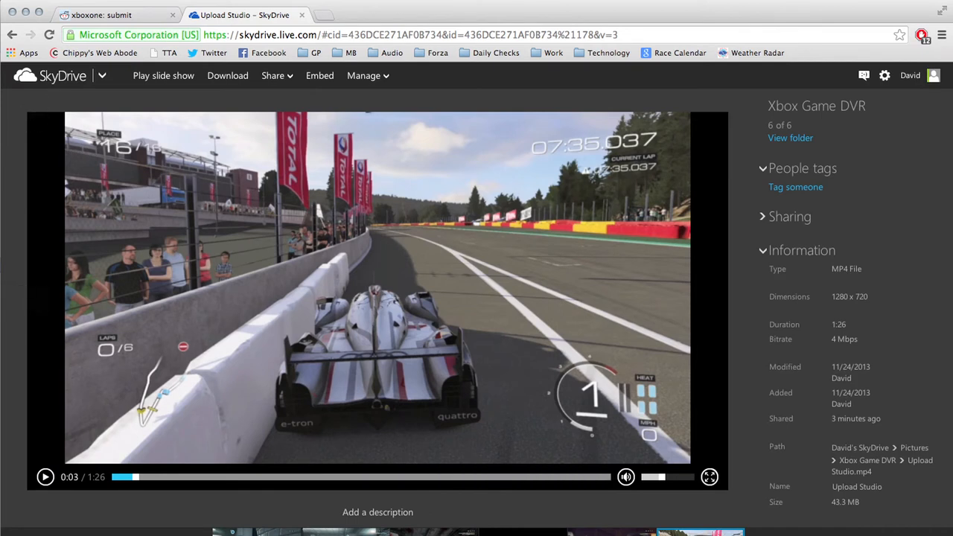
# Bring up the Share dialog for Upload Studio.mp4 from the toolbar
pyautogui.click(789, 216)
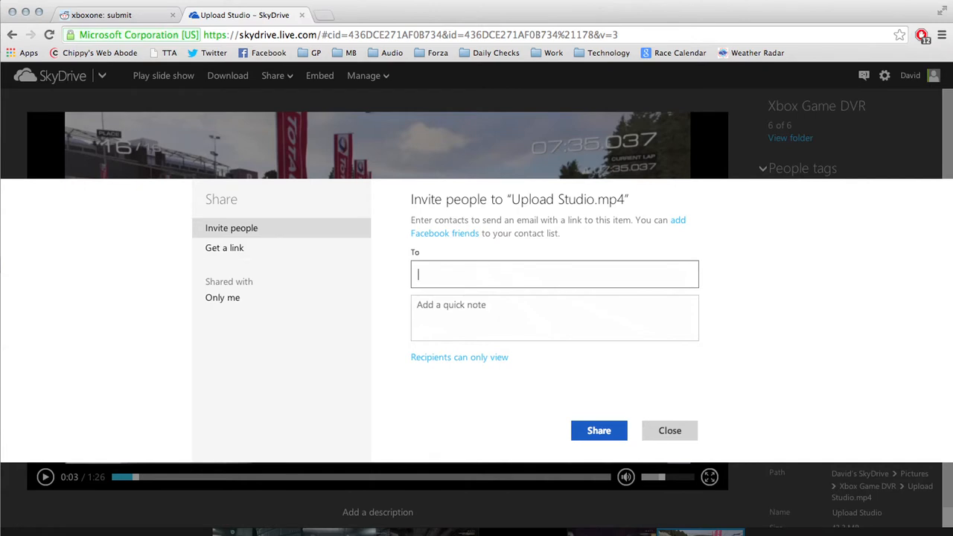
# Switch to 'Get a link' and list its permission choices (view only, edit, public)
pyautogui.click(223, 247)
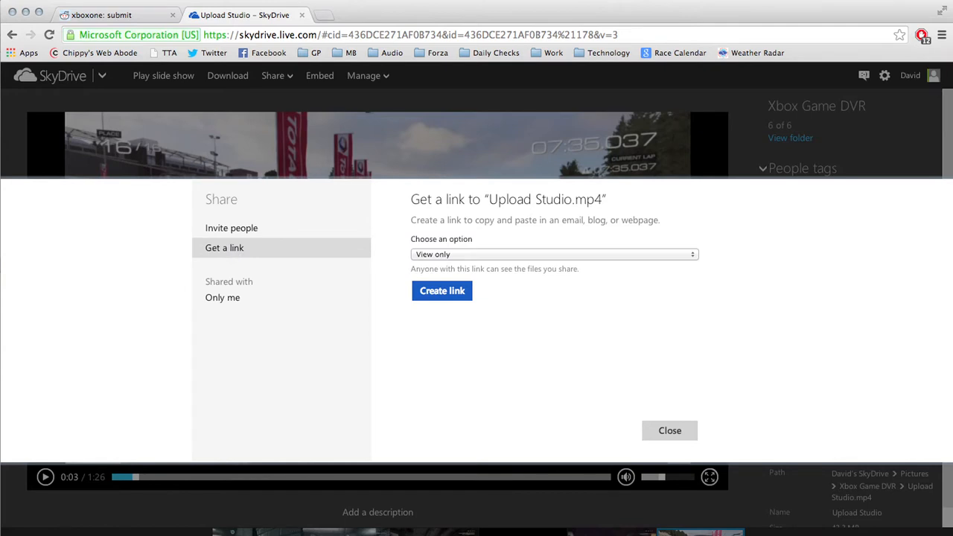
pyautogui.click(552, 253)
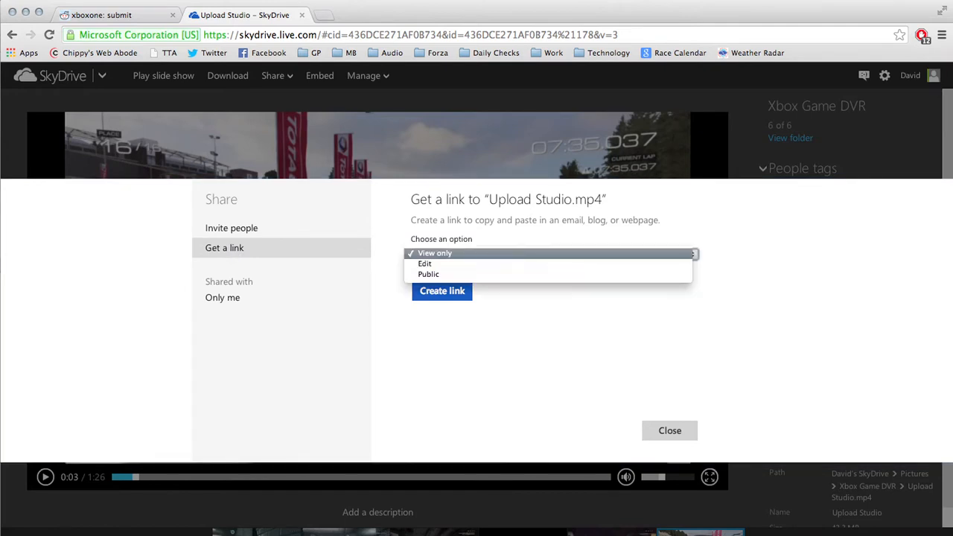
pyautogui.moveTo(424, 263)
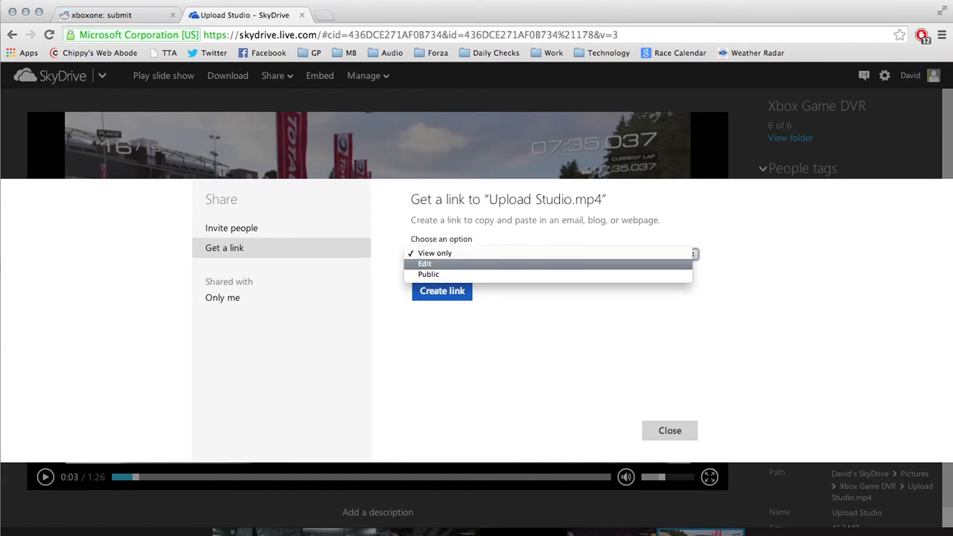
pyautogui.moveTo(457, 254)
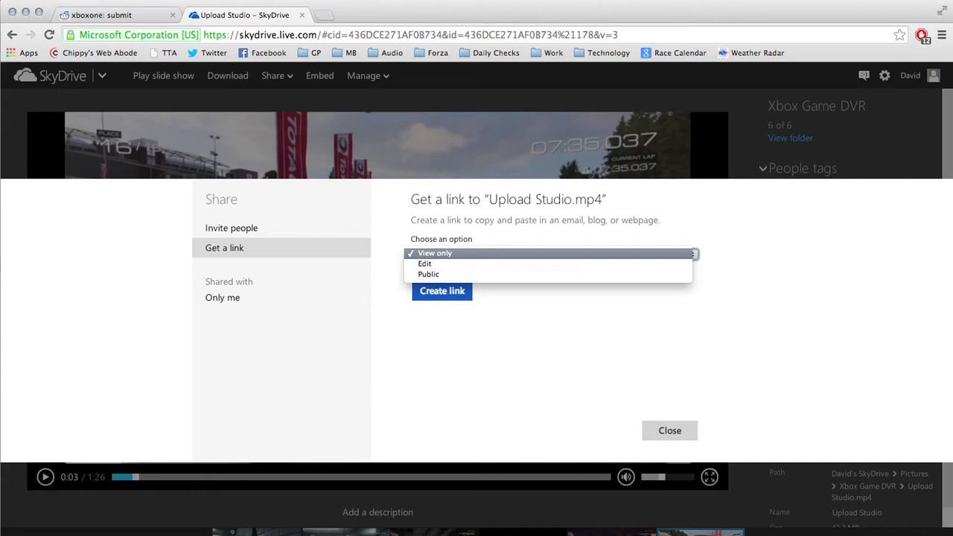
# Change the link permission from View only to Edit
pyautogui.click(435, 253)
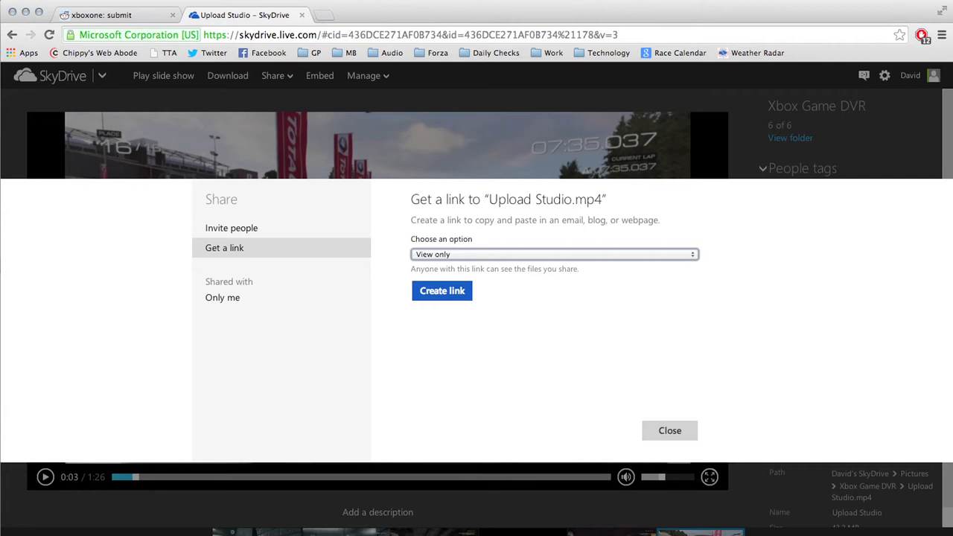
pyautogui.click(552, 253)
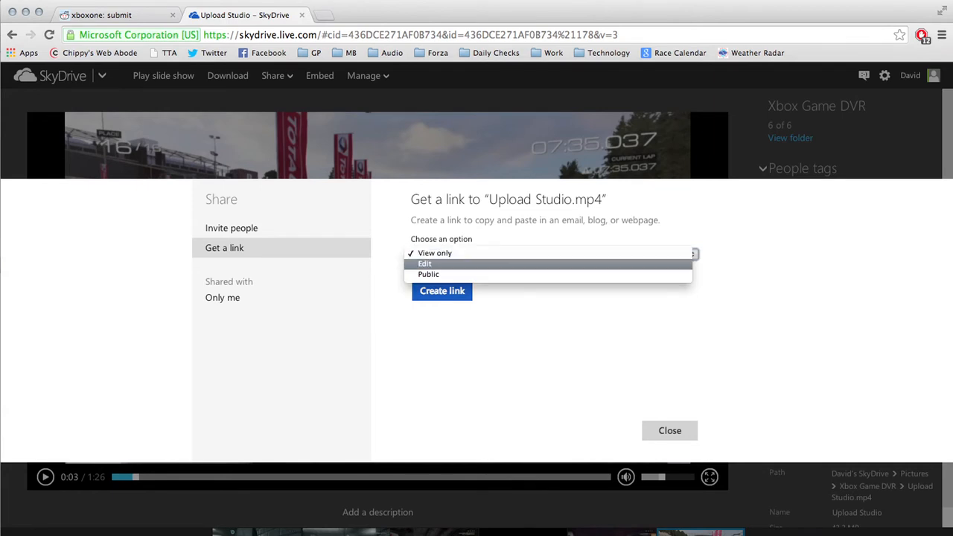
pyautogui.click(424, 264)
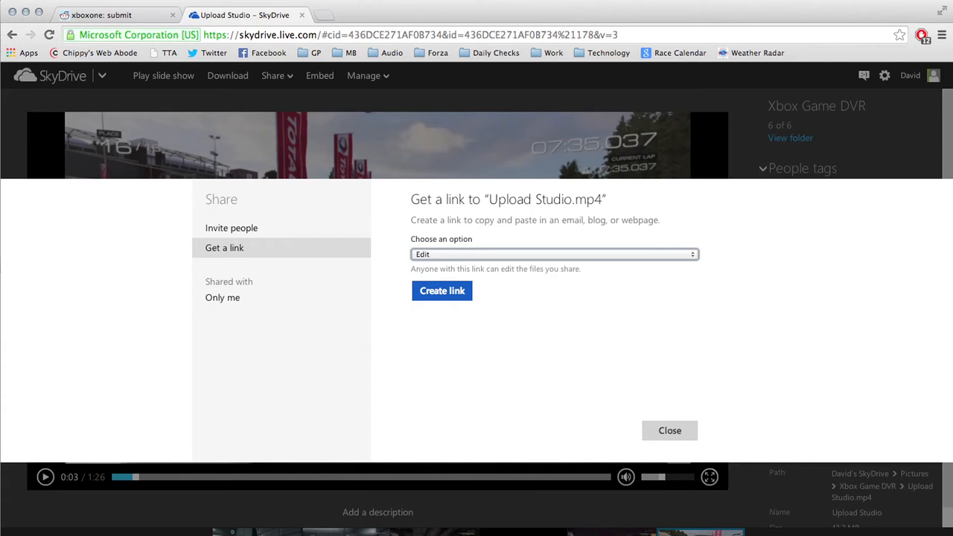
# Set the link permission to Public, then back to View only
pyautogui.click(554, 253)
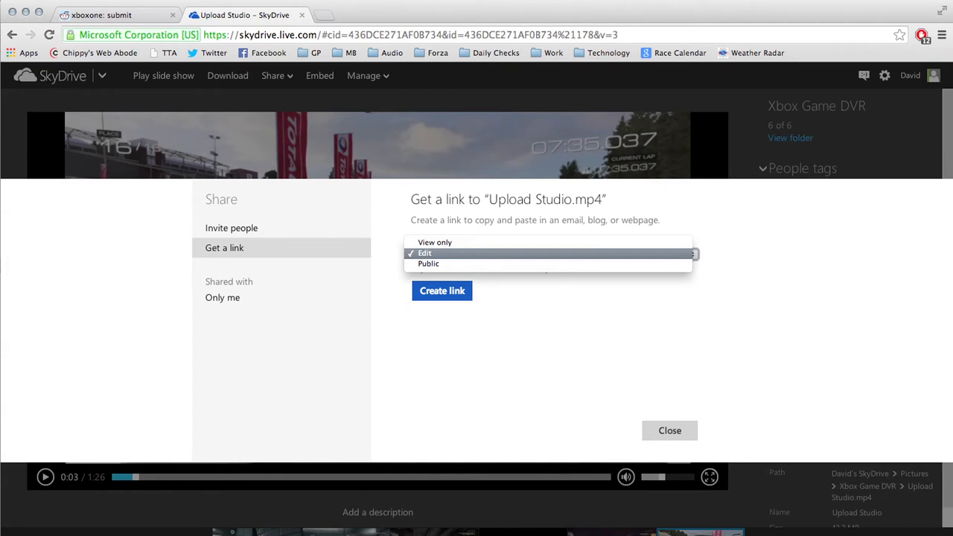
pyautogui.click(429, 264)
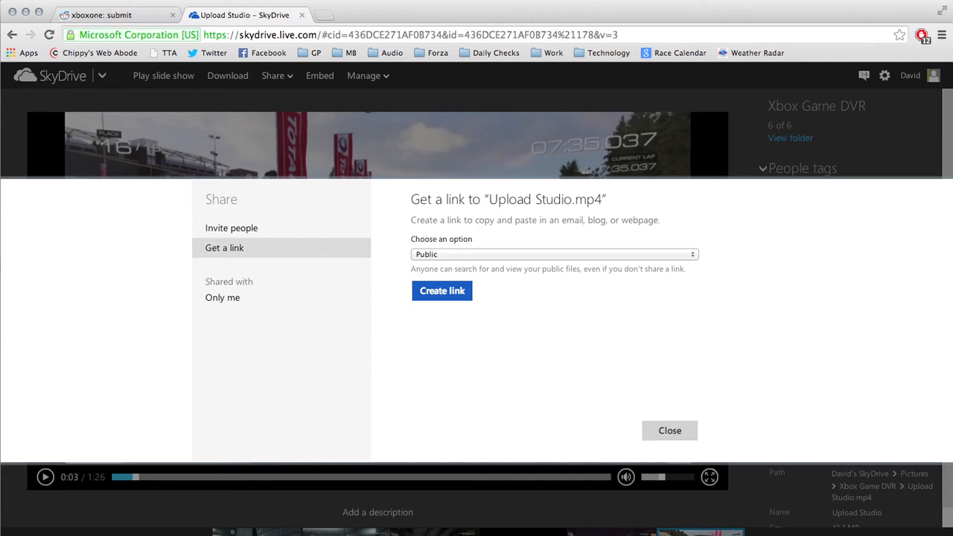
pyautogui.click(552, 253)
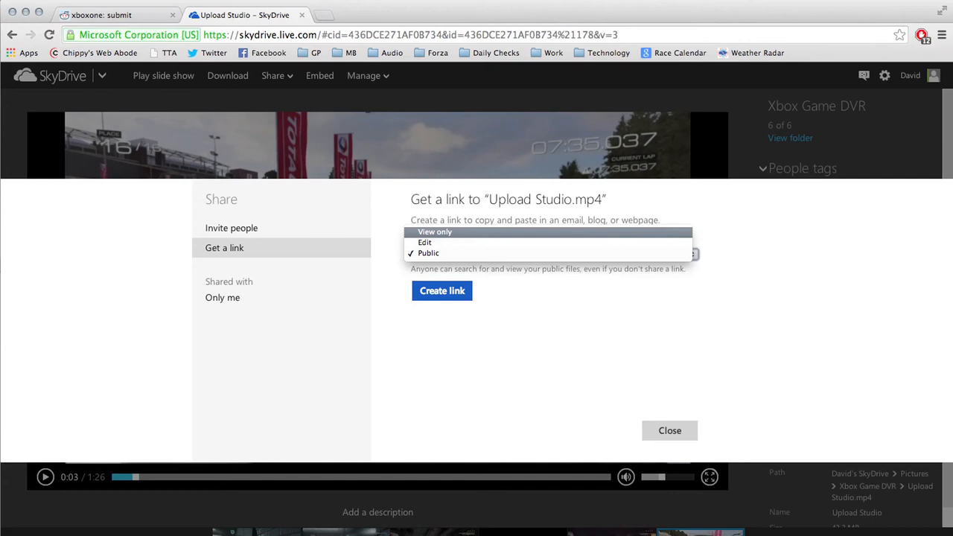
pyautogui.click(434, 232)
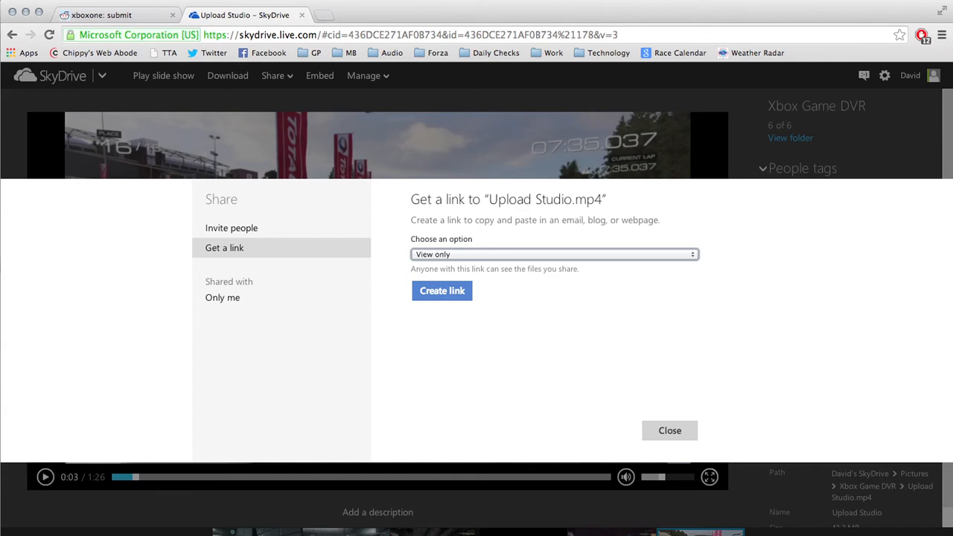
# Create the view-only link, shorten it to an sdrv.ms URL, and close the dialog
pyautogui.click(441, 290)
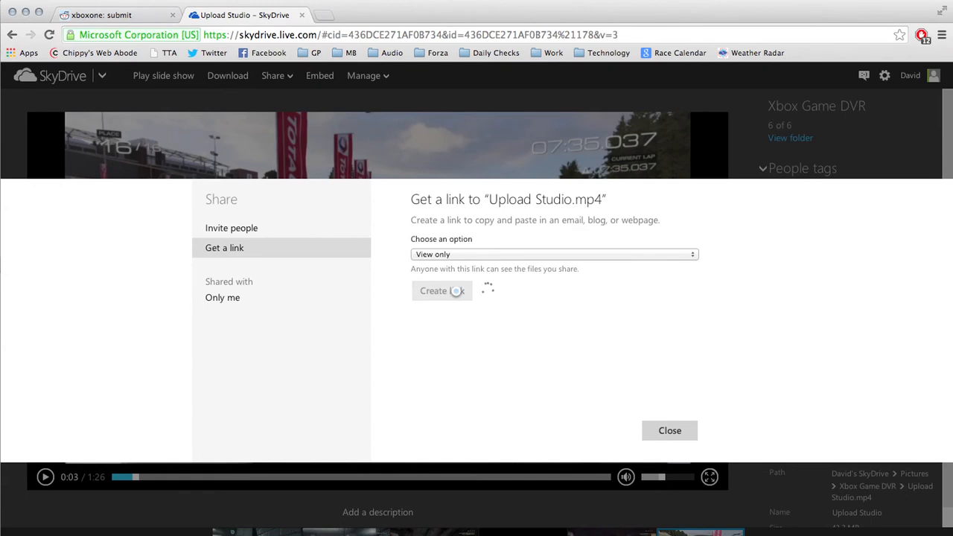
pyautogui.click(441, 291)
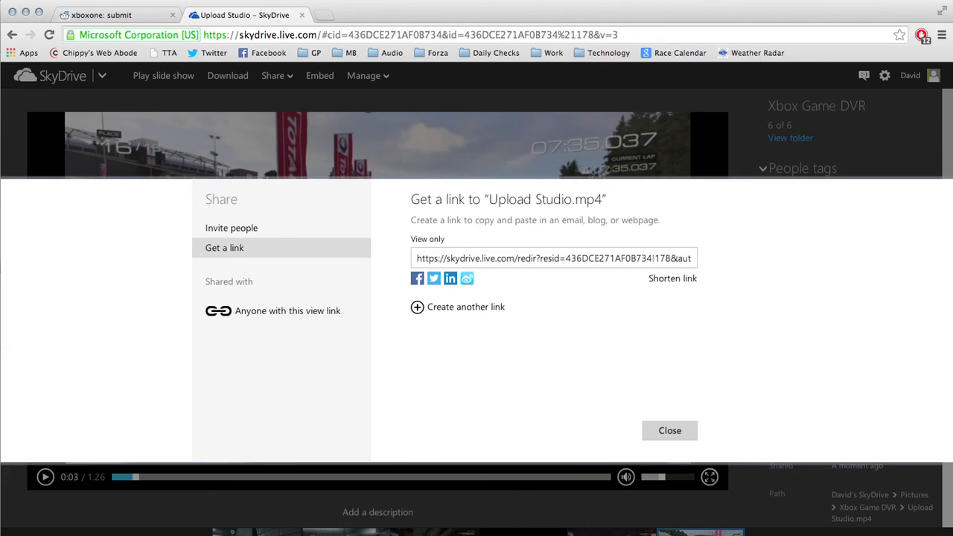
pyautogui.click(674, 278)
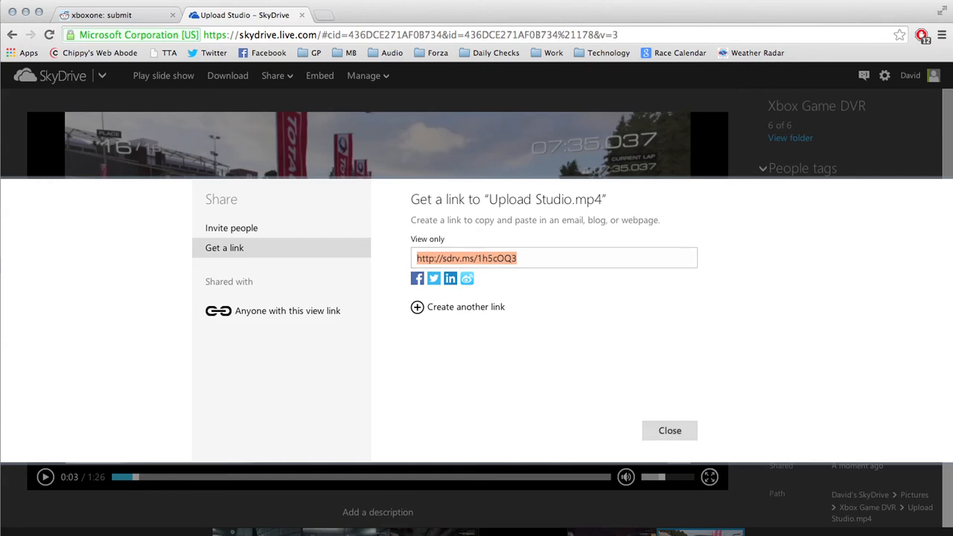
pyautogui.click(670, 431)
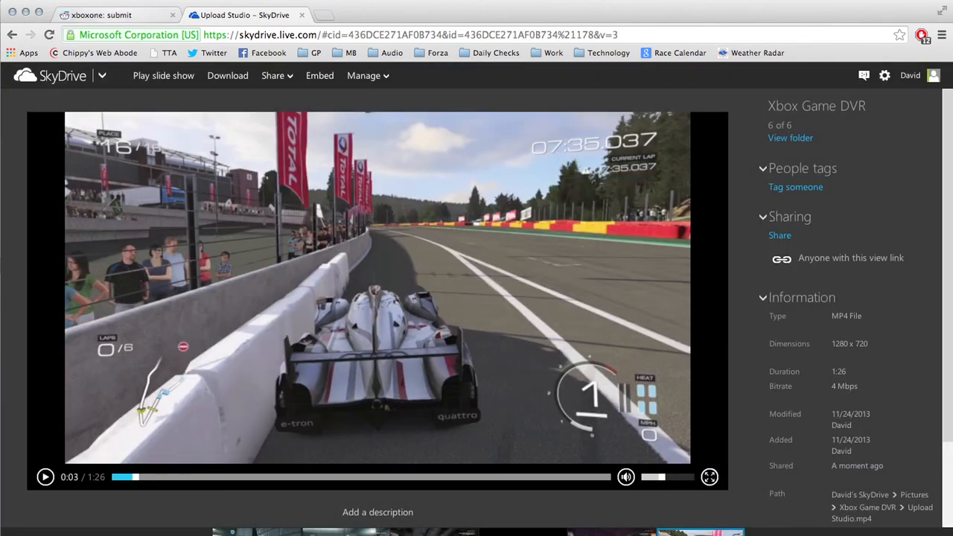
pyautogui.click(104, 15)
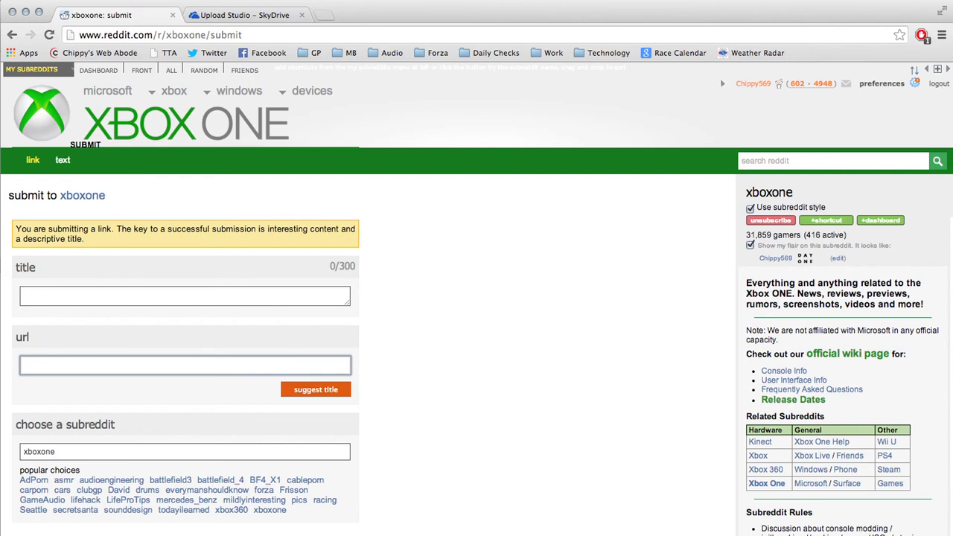
pyautogui.write('http://sdrv.ms/1h5cOQ3')
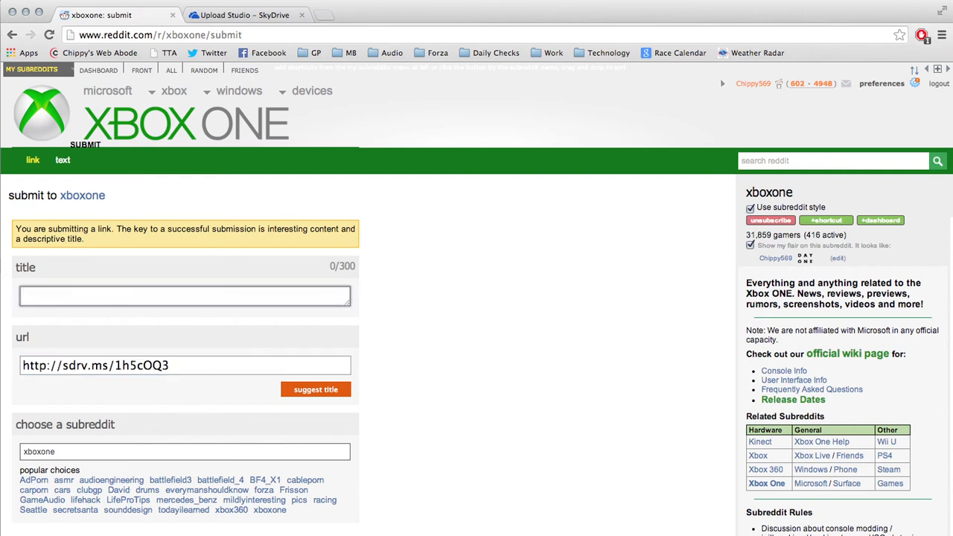
pyautogui.write('M')
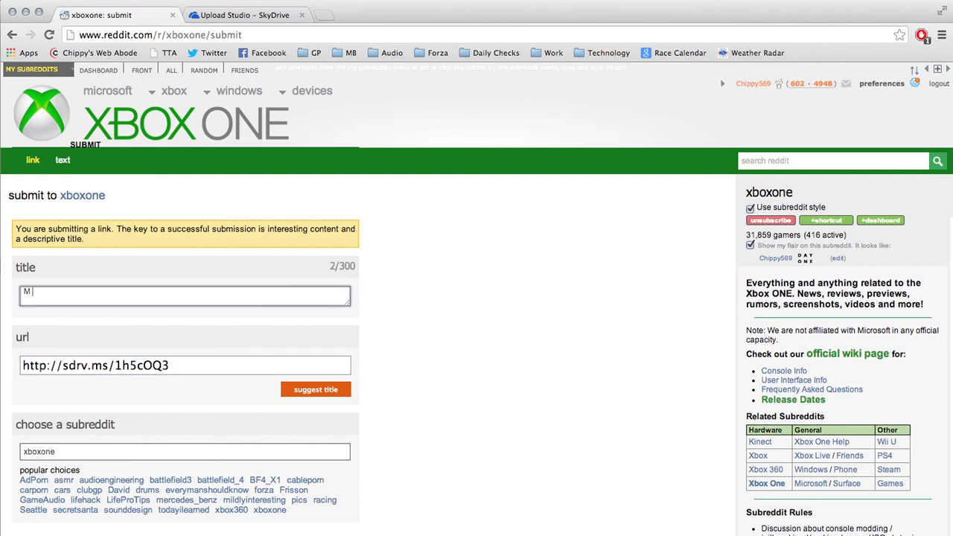
pyautogui.write('y awesome for')
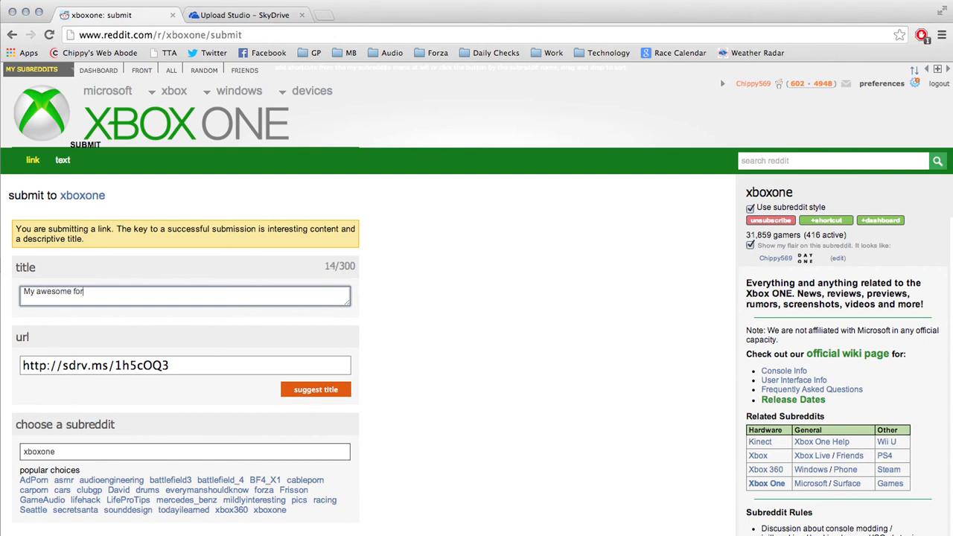
pyautogui.write('za 5 sounds and footage')
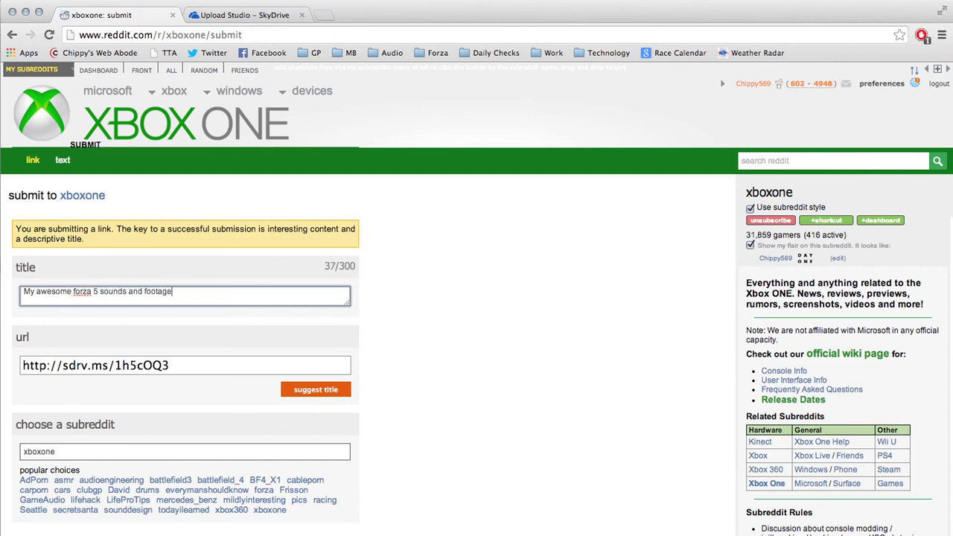
pyautogui.write('from skyd')
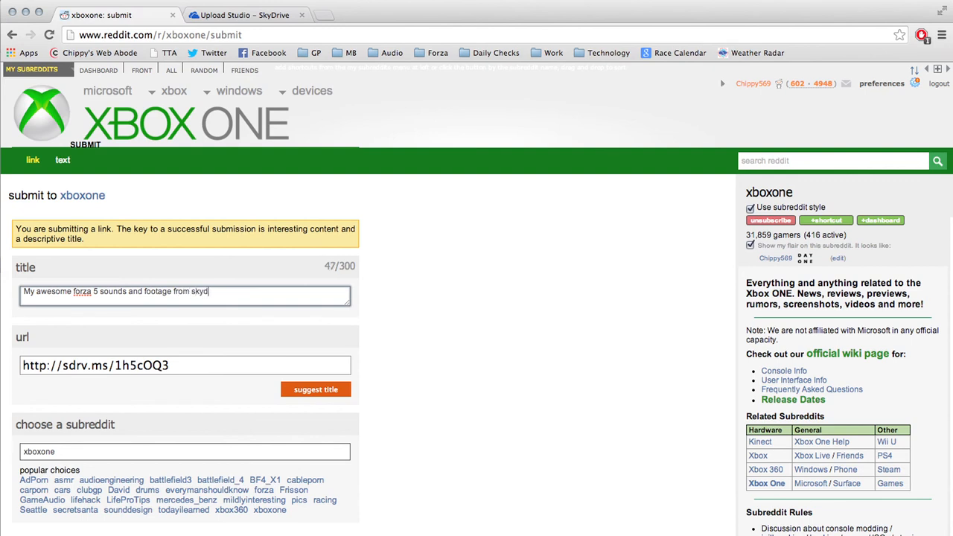
pyautogui.write('rive')
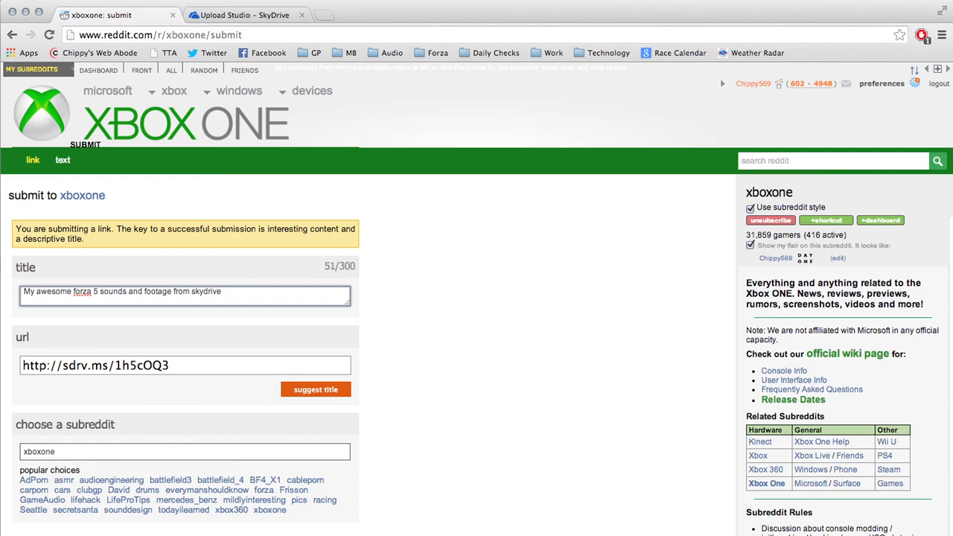
pyautogui.click(250, 15)
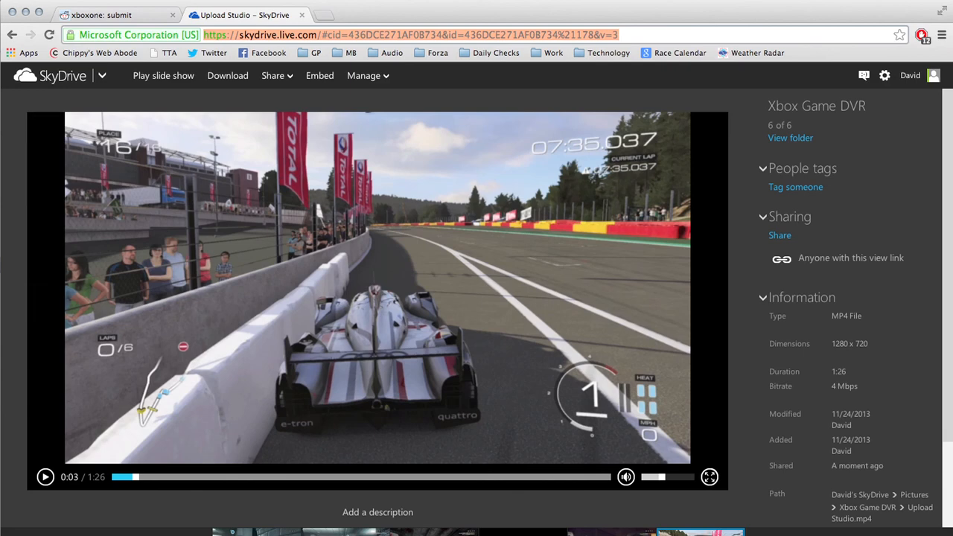
pyautogui.click(96, 13)
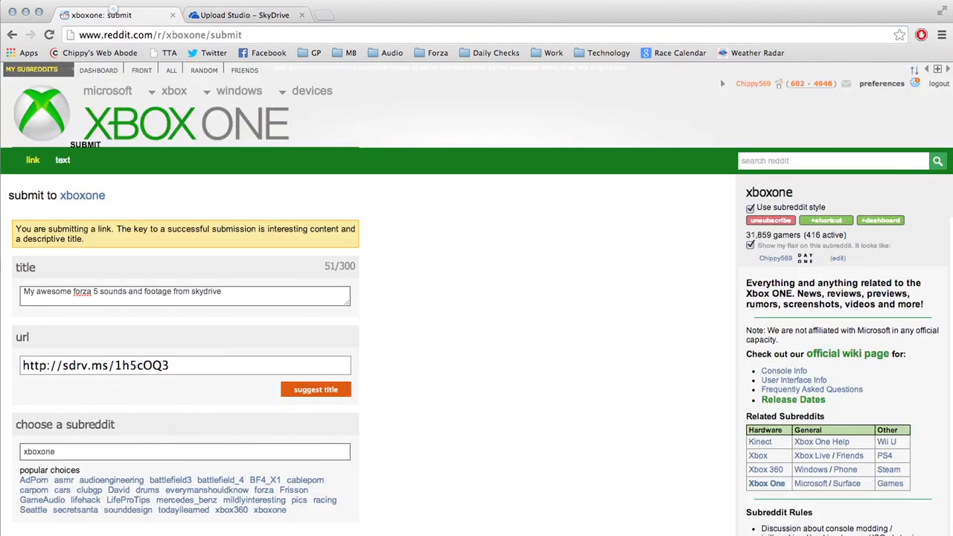